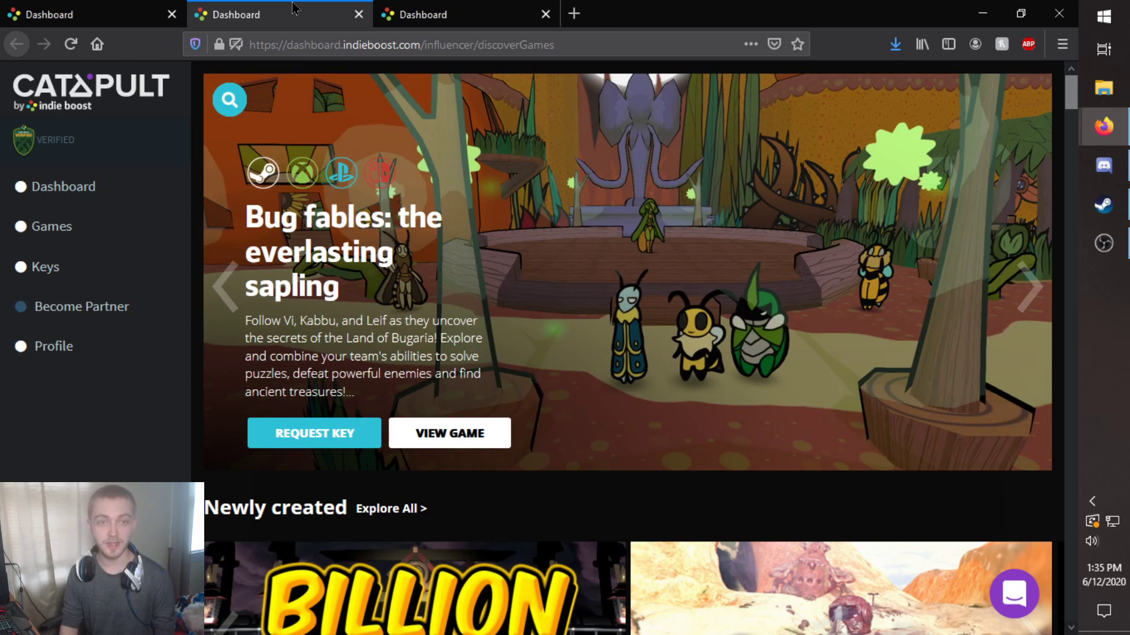
Scroll the Adshot creator dashboard past campaign counts, the 6.8 quality score and balances.
scroll("down", 3)
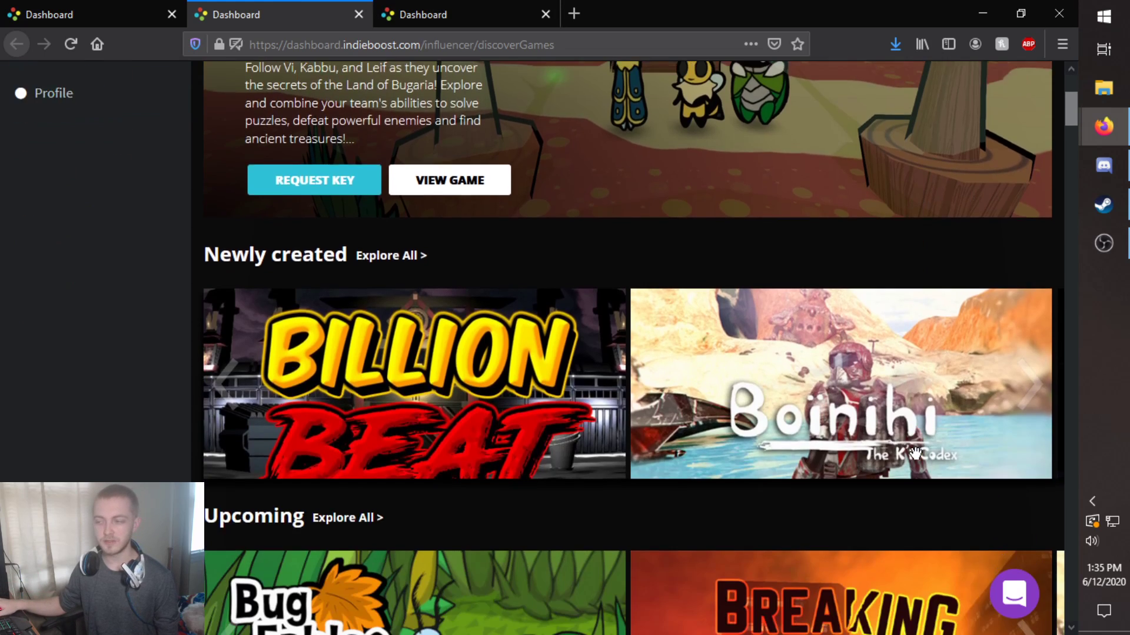
scroll("down", 3)
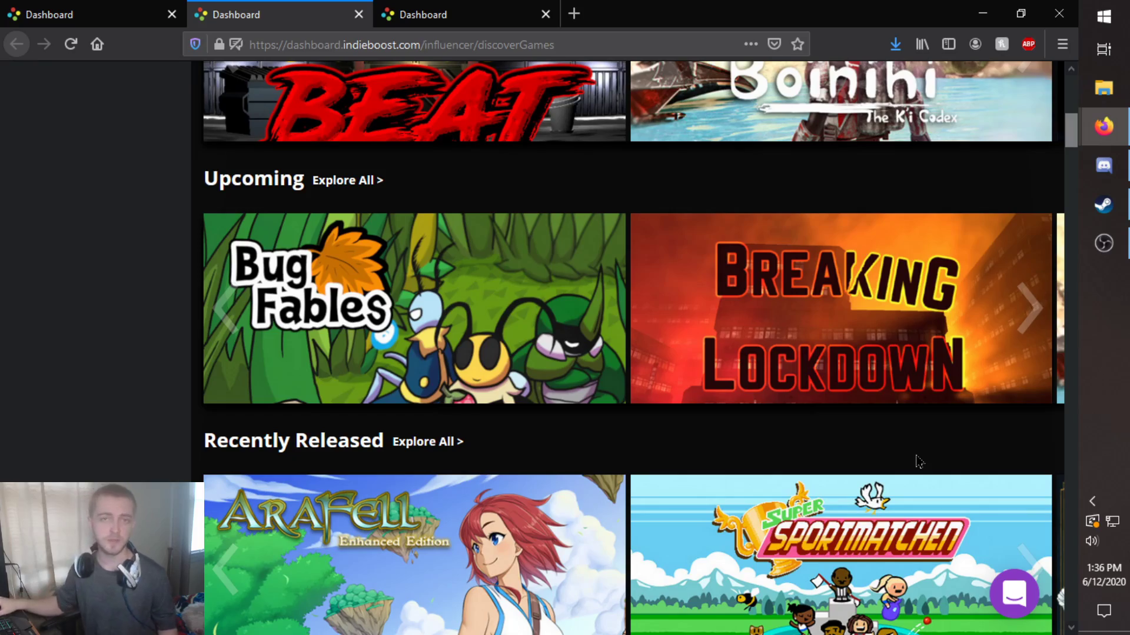
scroll("down", 3)
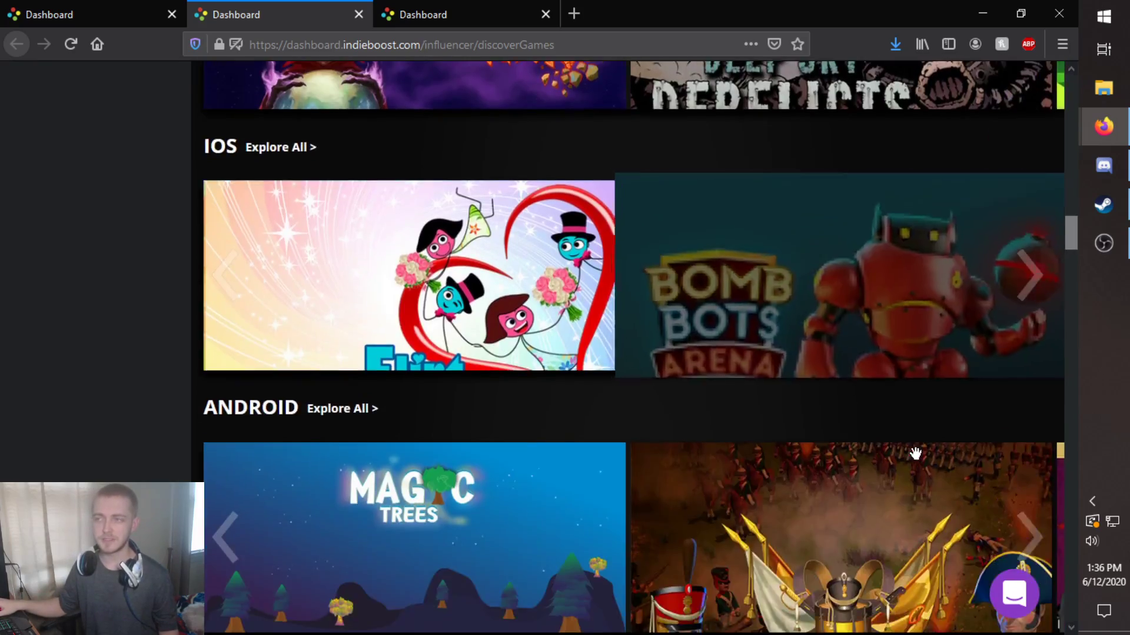
scroll("down", 3)
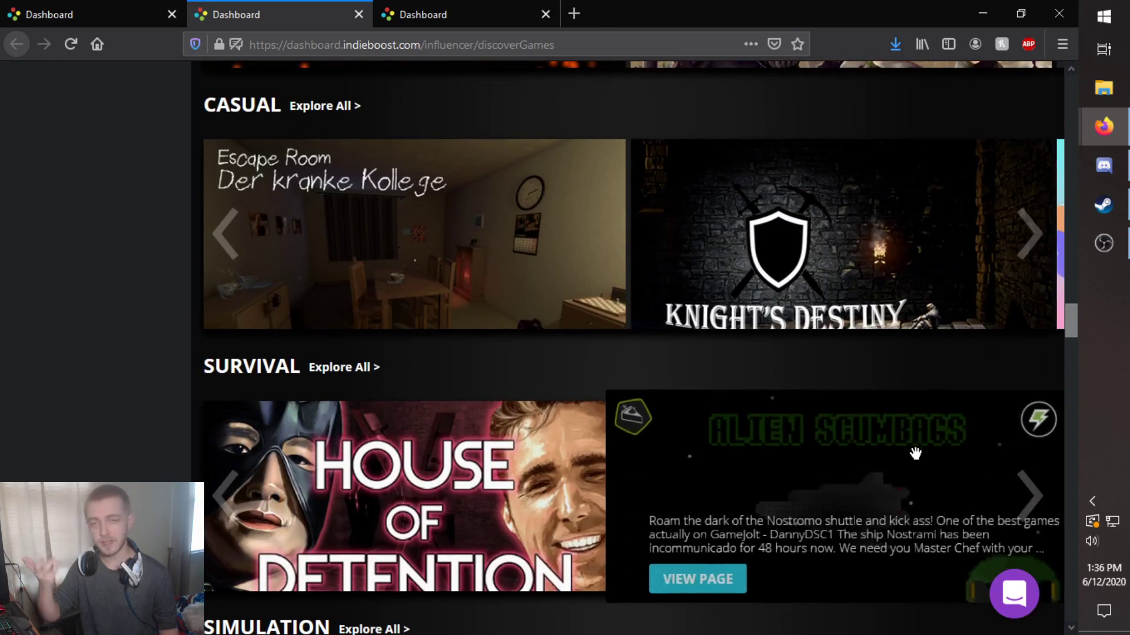
scroll("down", 3)
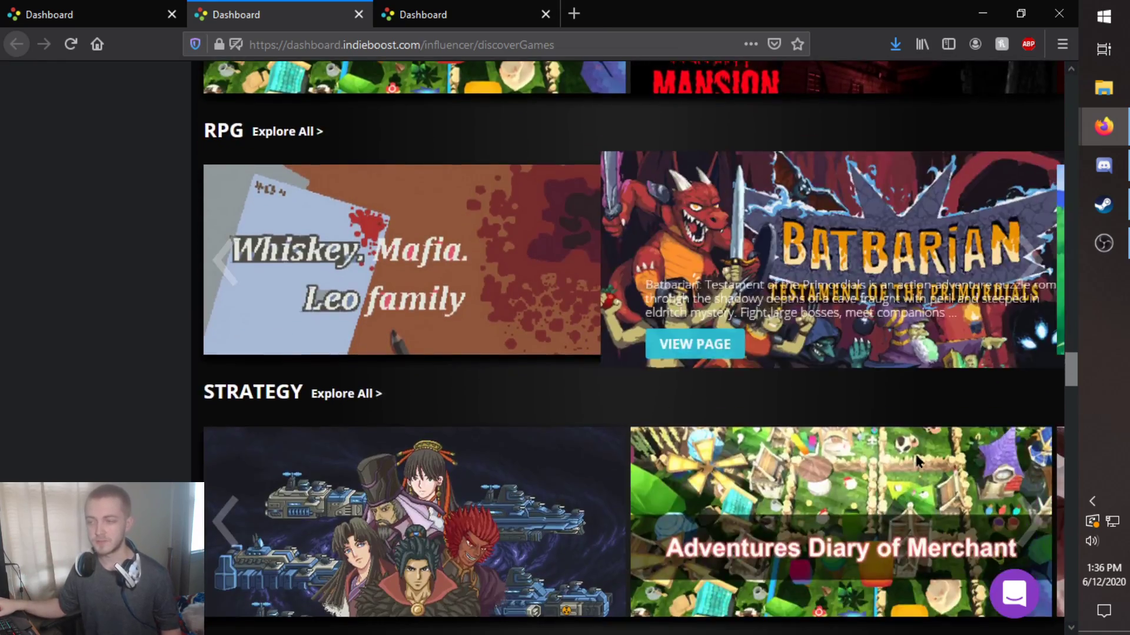
scroll("down", 3)
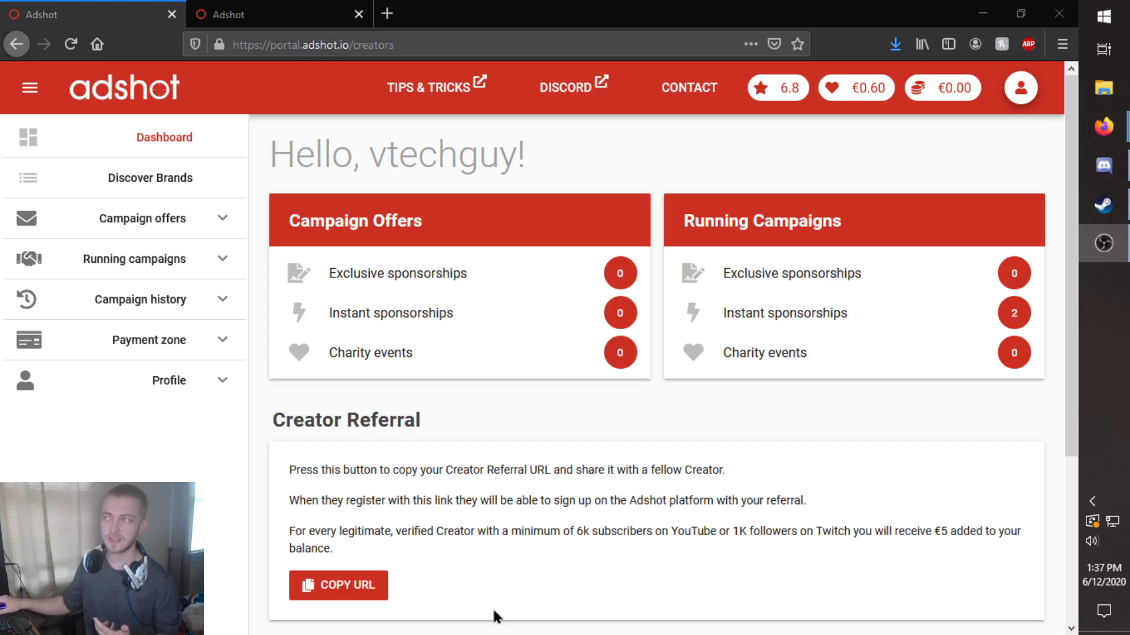
mouse_move(776, 97)
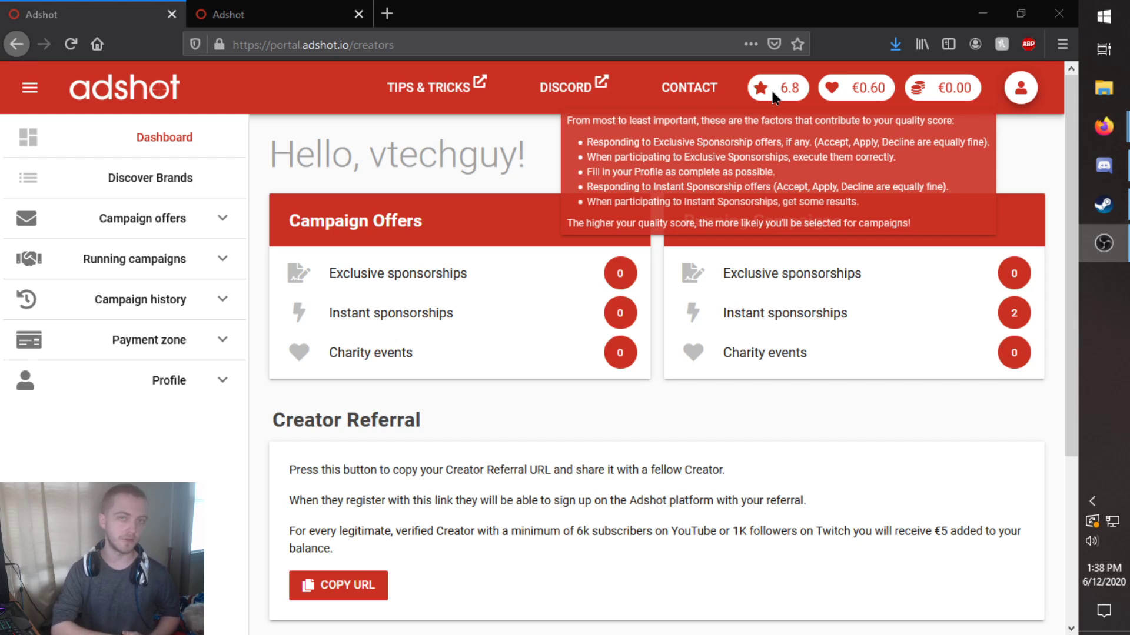
mouse_move(848, 100)
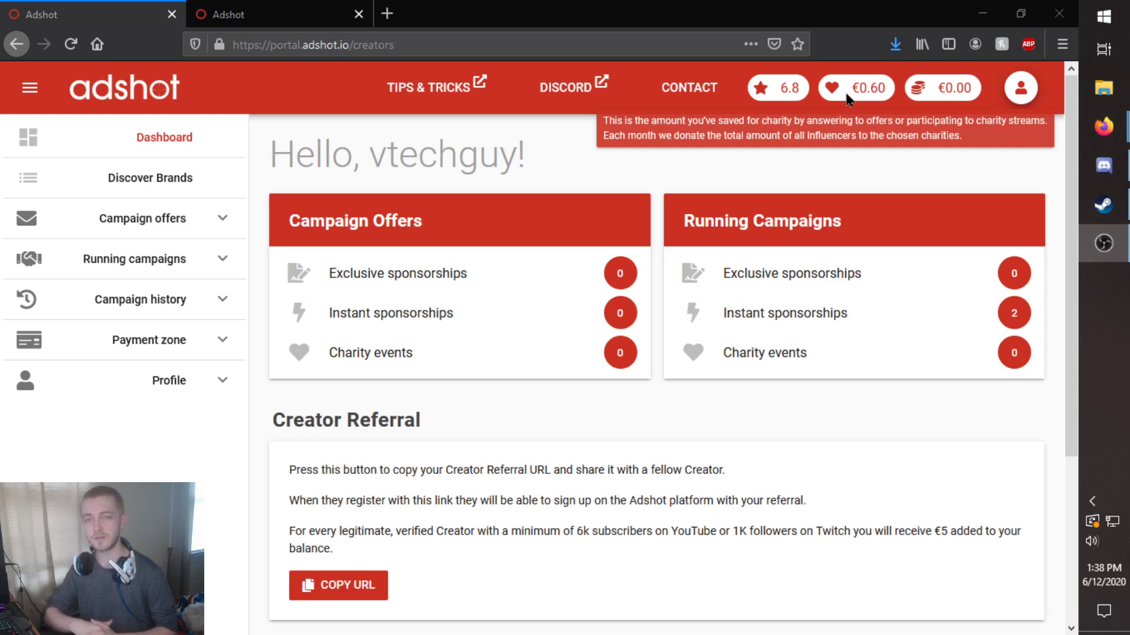
mouse_move(955, 93)
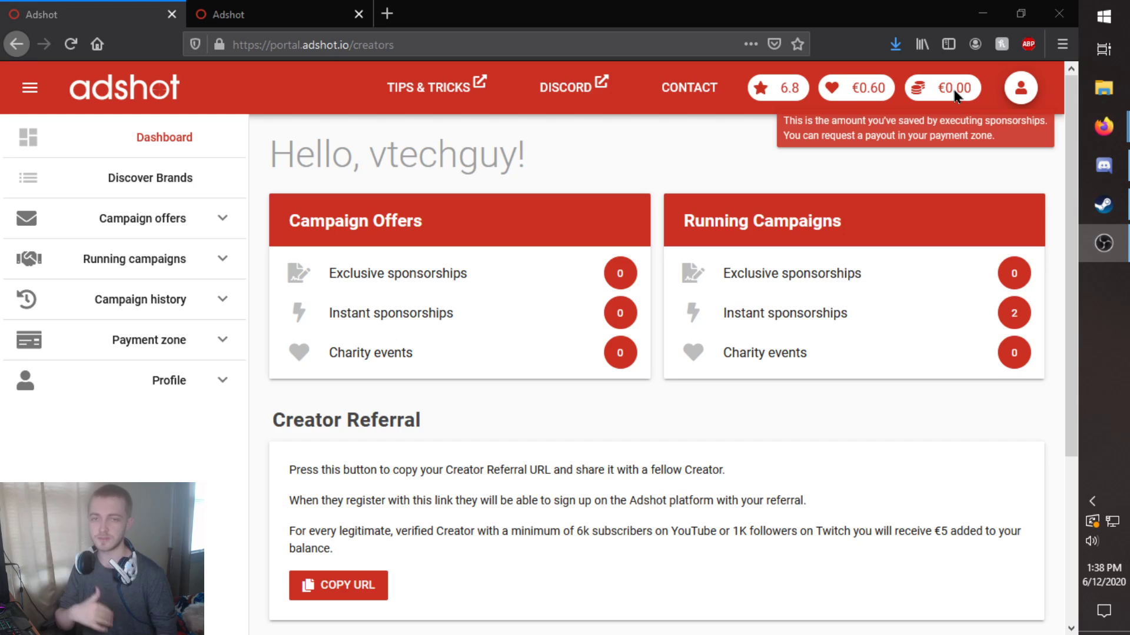
mouse_move(353, 325)
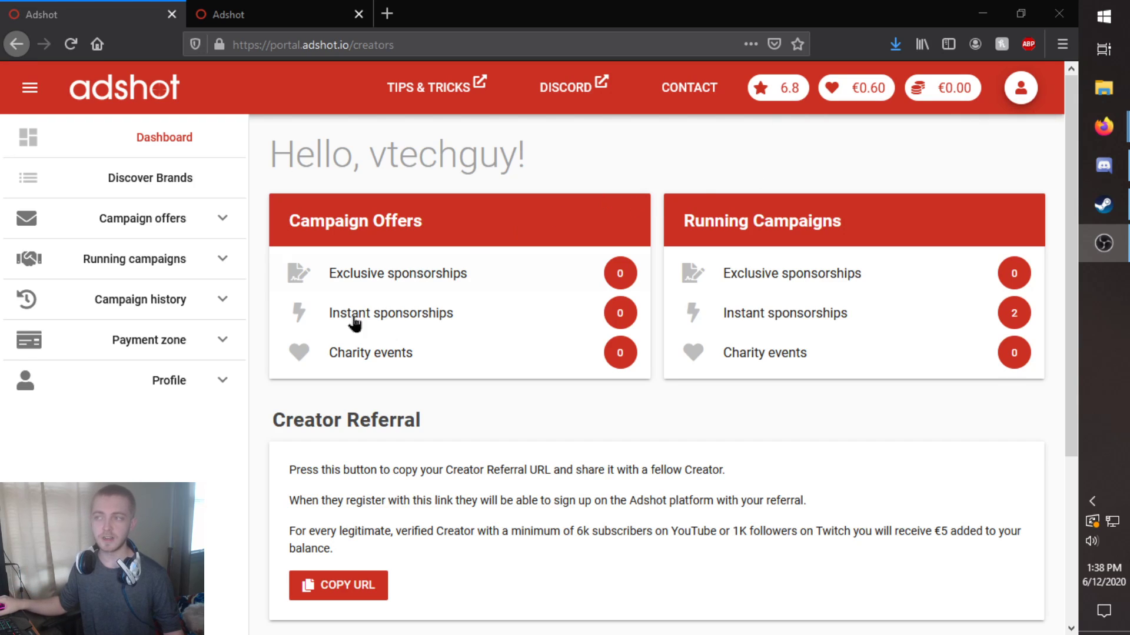
mouse_move(428, 484)
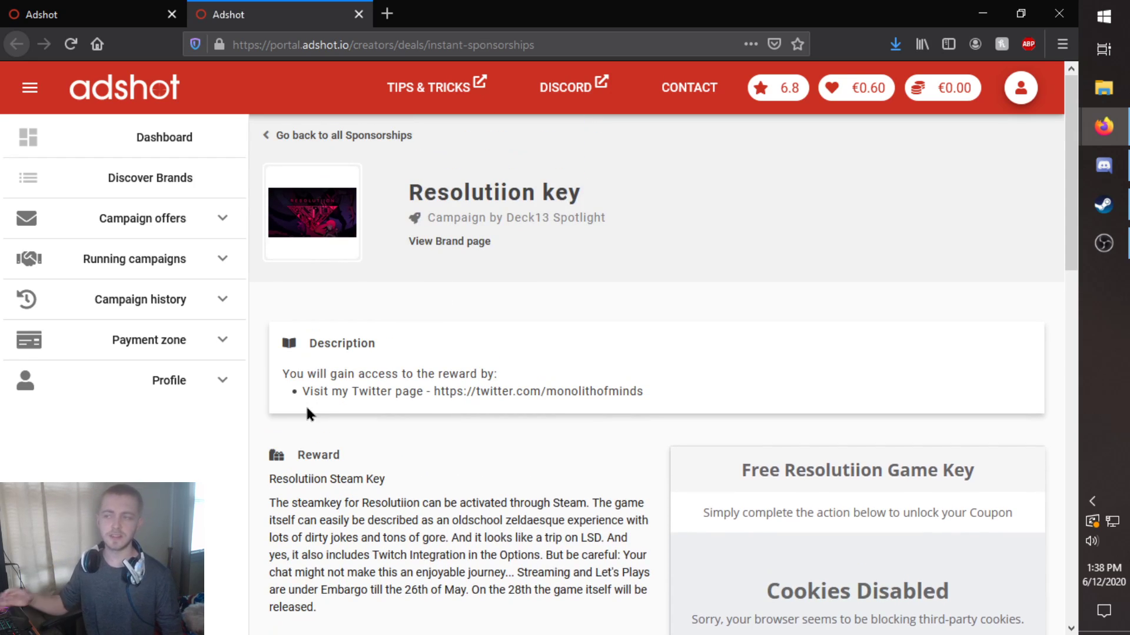
Scroll through the Resolutiion key sponsorship's description, reward and product links.
scroll("down", 3)
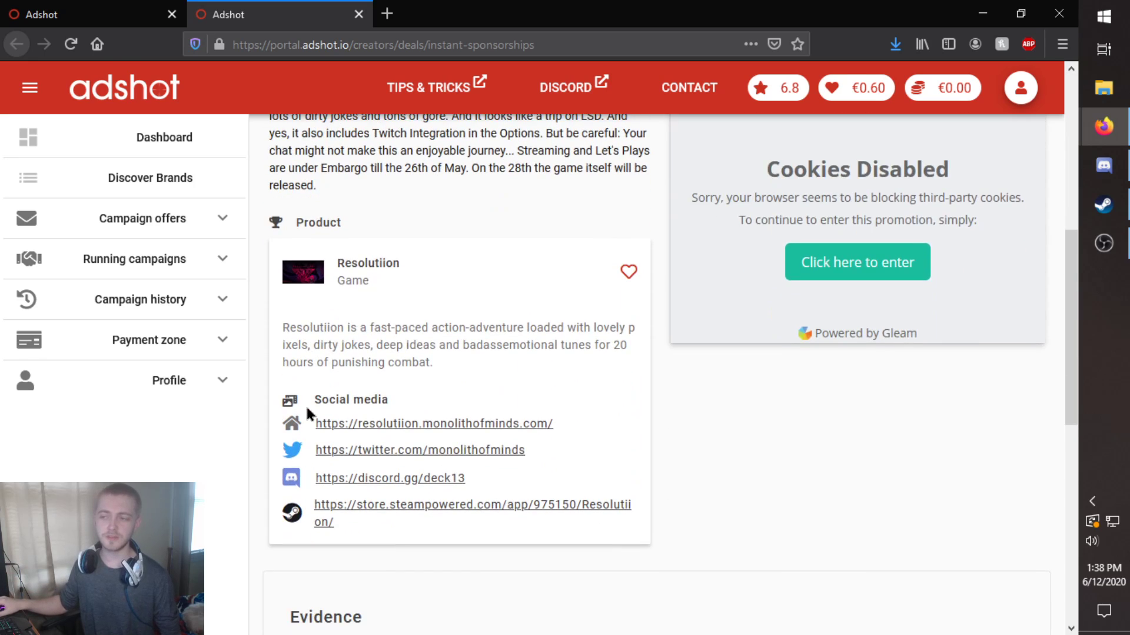
scroll("down", 3)
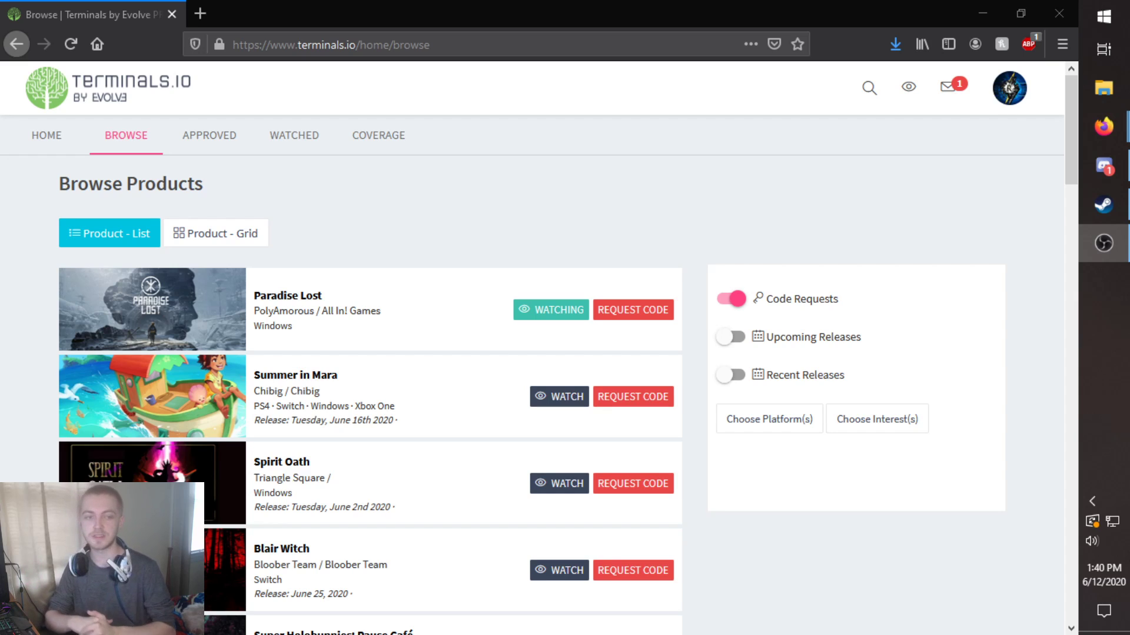
Scroll through the Terminals.io Product - List of games accepting code requests.
scroll("down", 3)
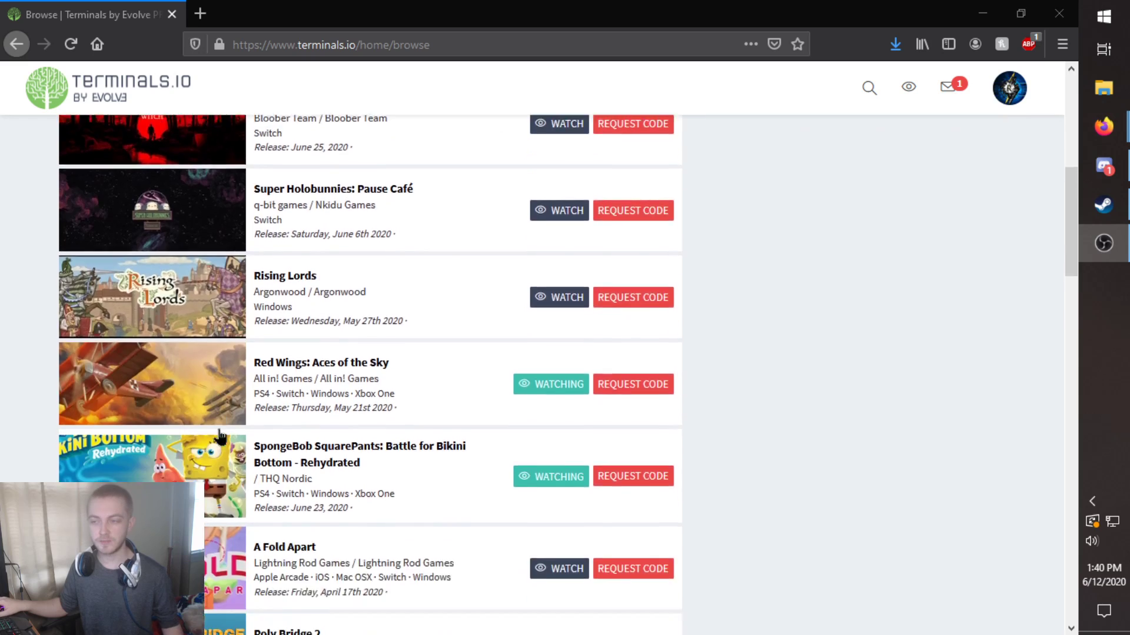
scroll("down", 3)
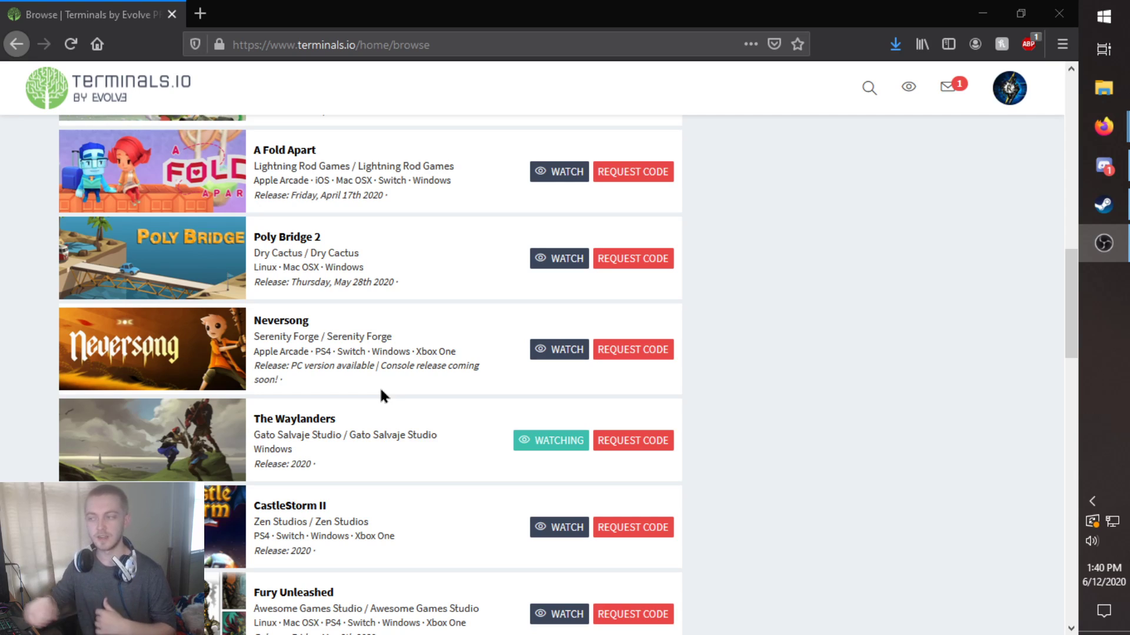
scroll("up", 3)
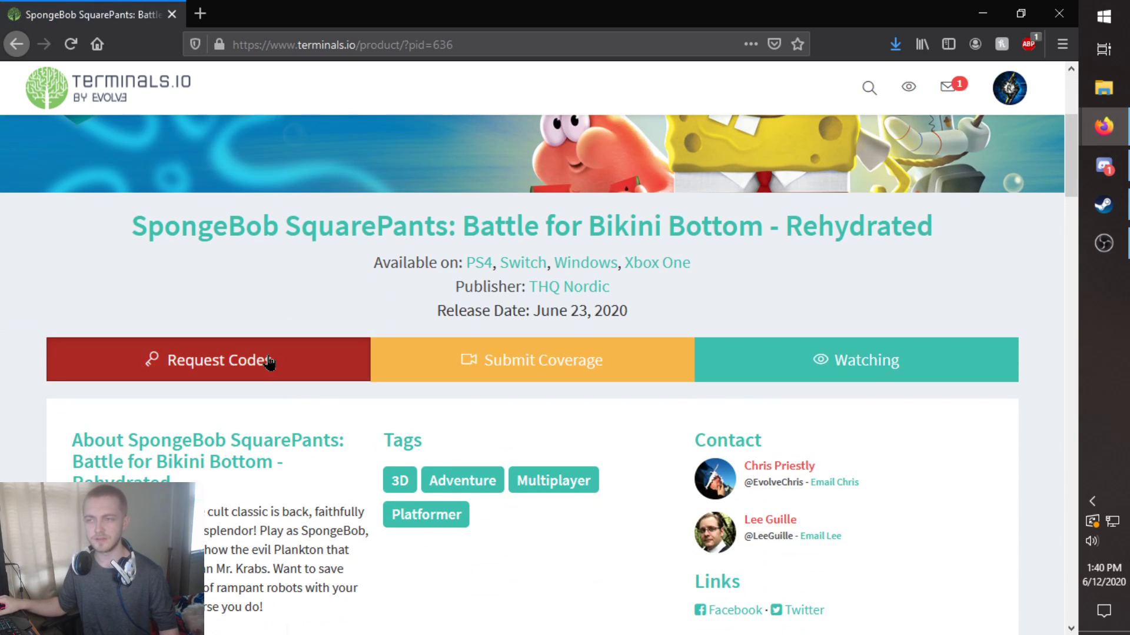
View SpongeBob's code-request rules, then close the dialog to return to the product page.
left_click(209, 360)
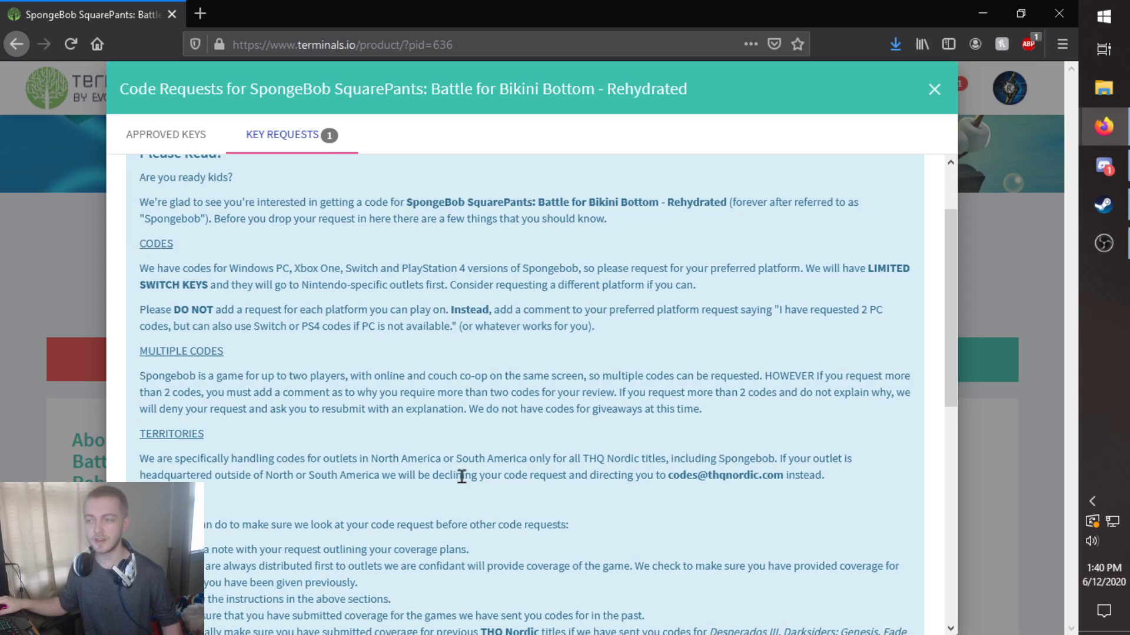
left_click(933, 89)
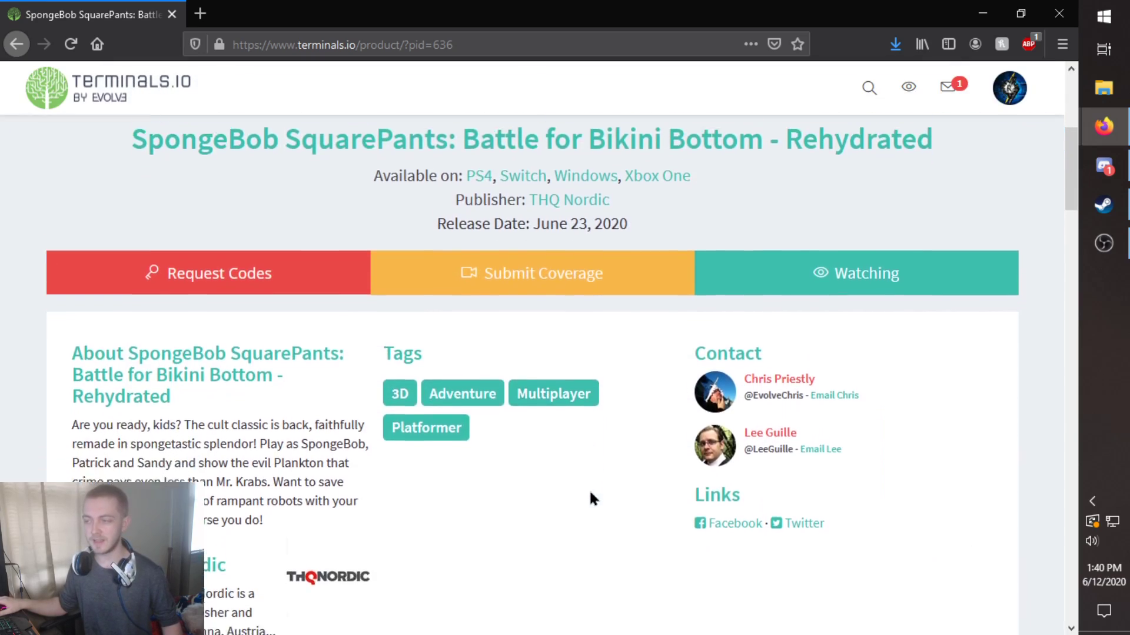
scroll("down", 3)
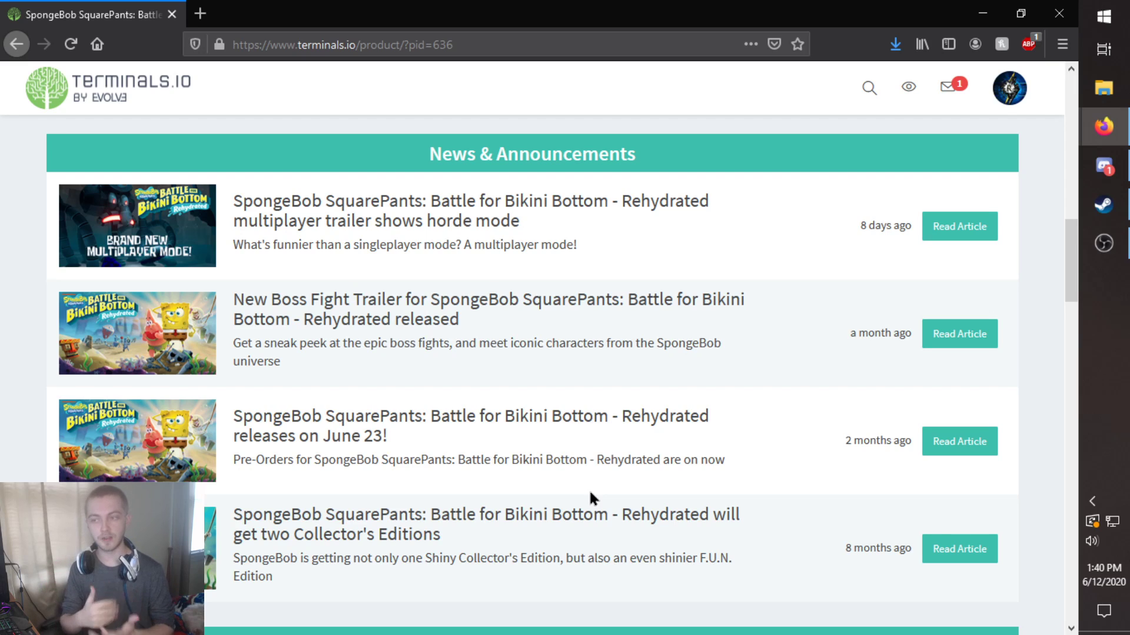
left_click(959, 226)
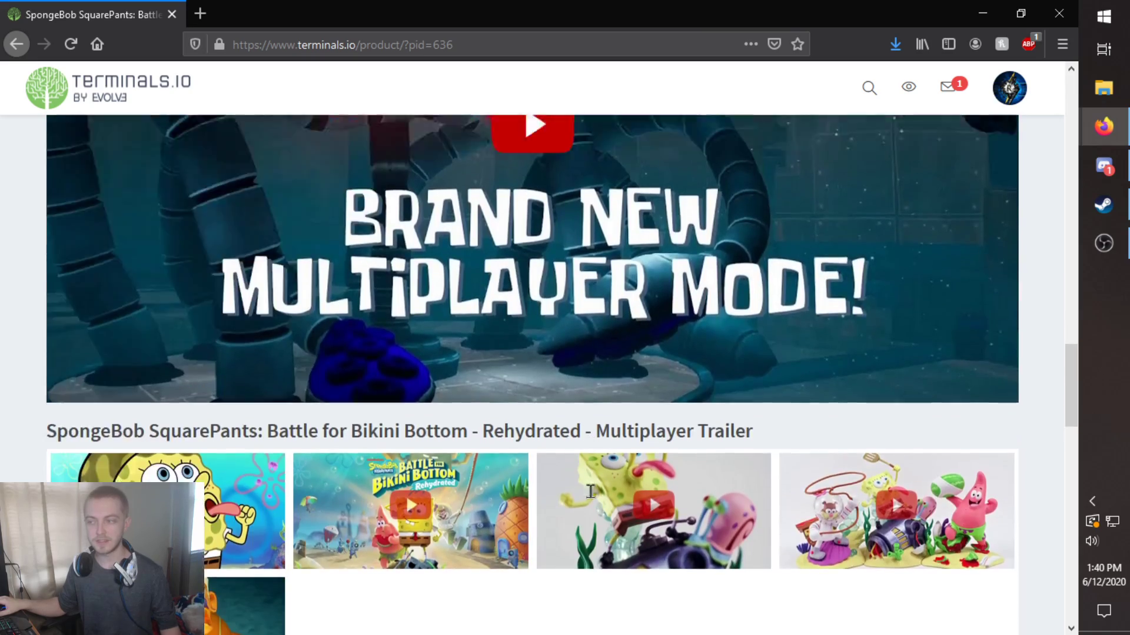
scroll("down", 3)
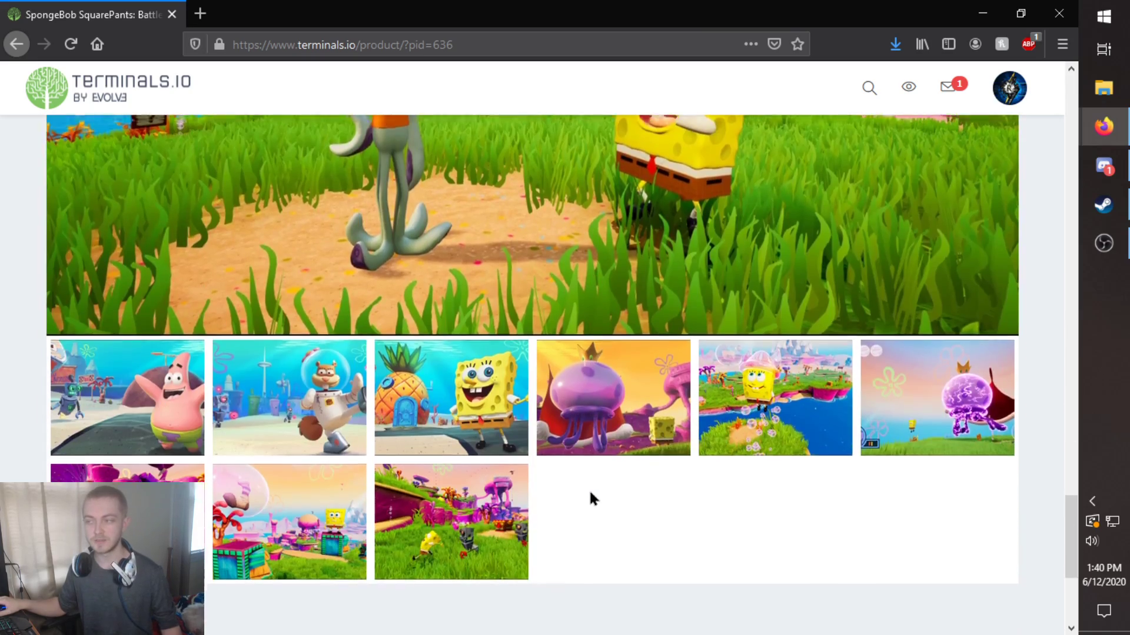
scroll("down", 3)
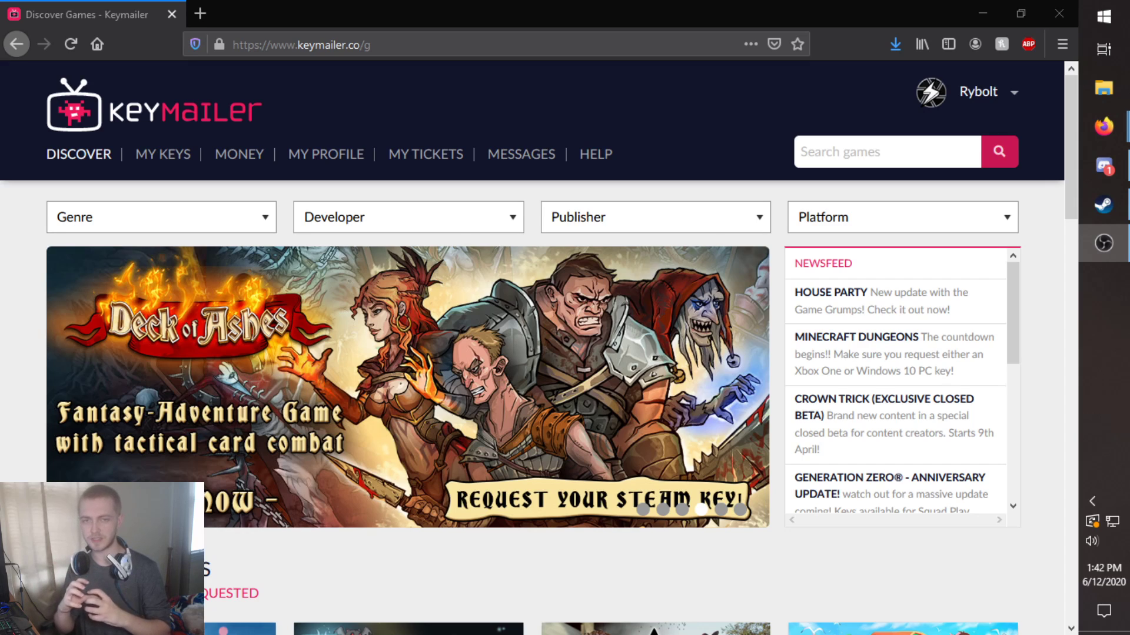
scroll("down", 3)
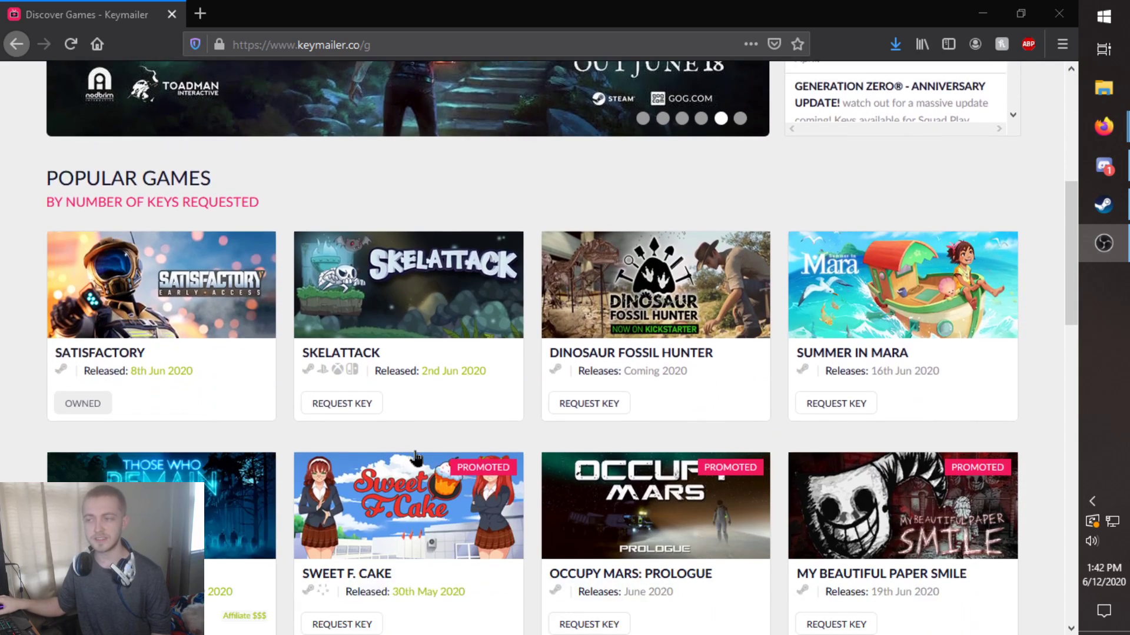
scroll("down", 3)
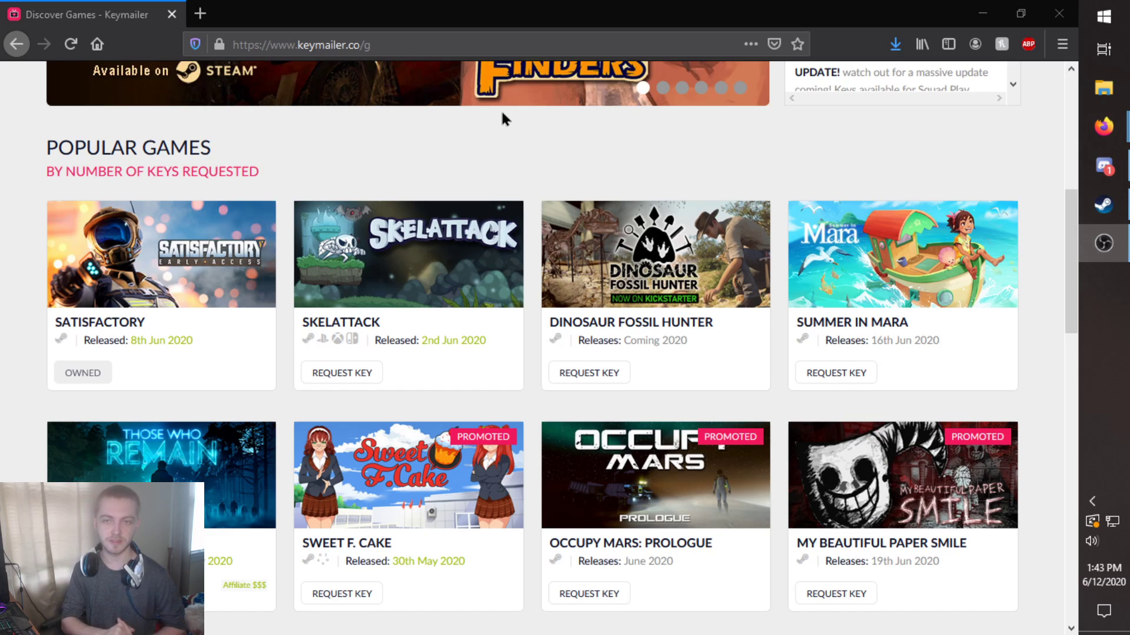
scroll("up", 3)
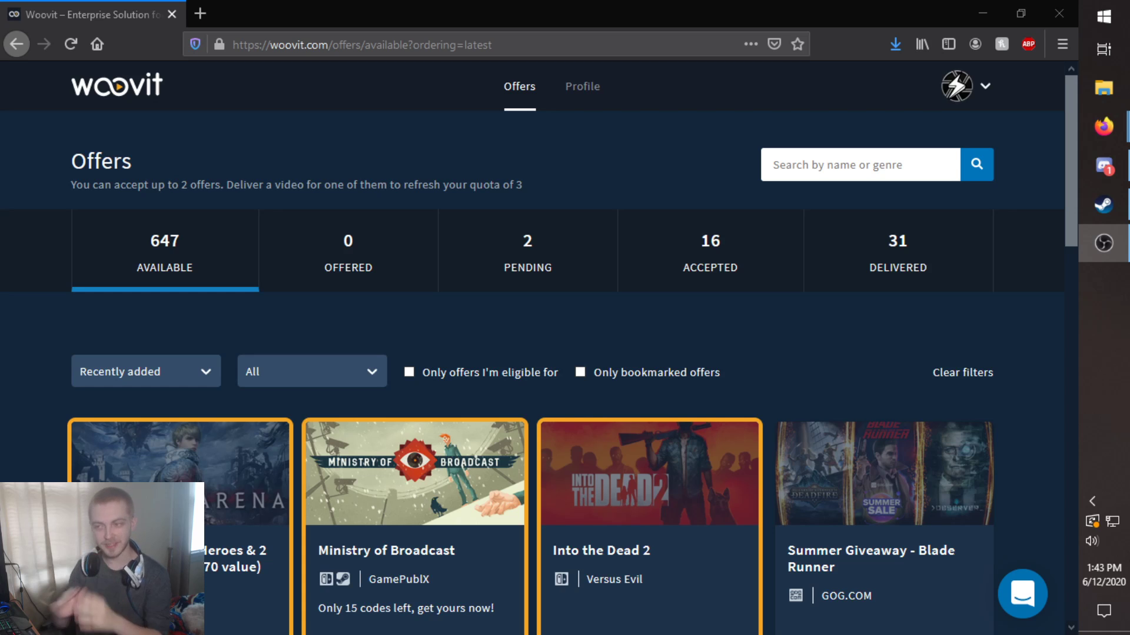
Scroll through Woovit offers filtered to eligible ones like Core Defense, -KLAUS- and Pity Pit.
scroll("down", 3)
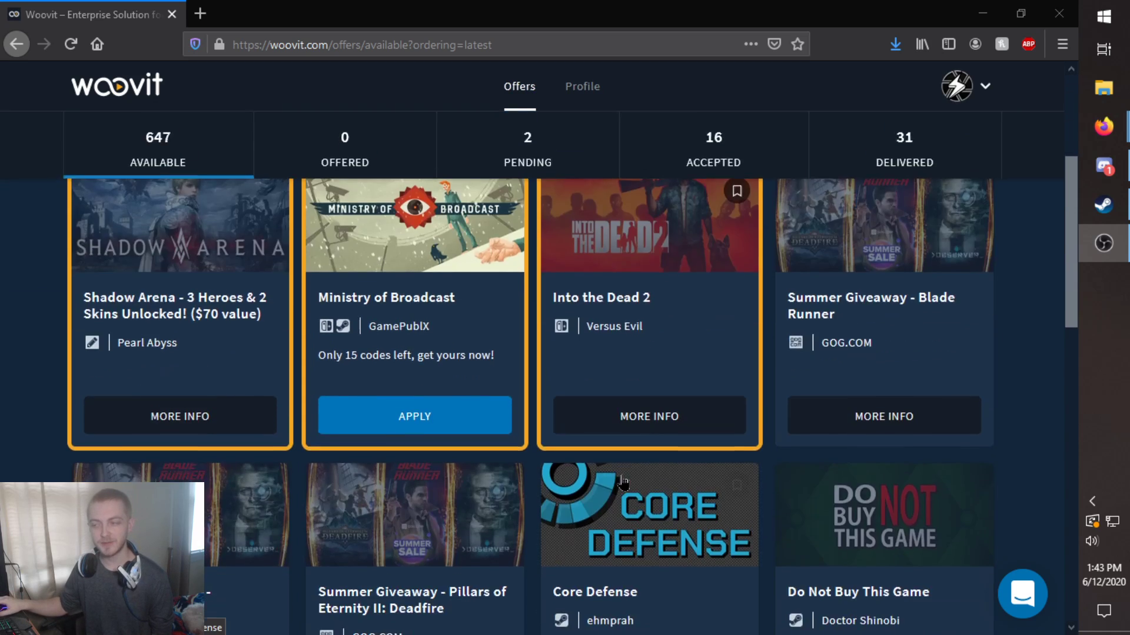
scroll("down", 3)
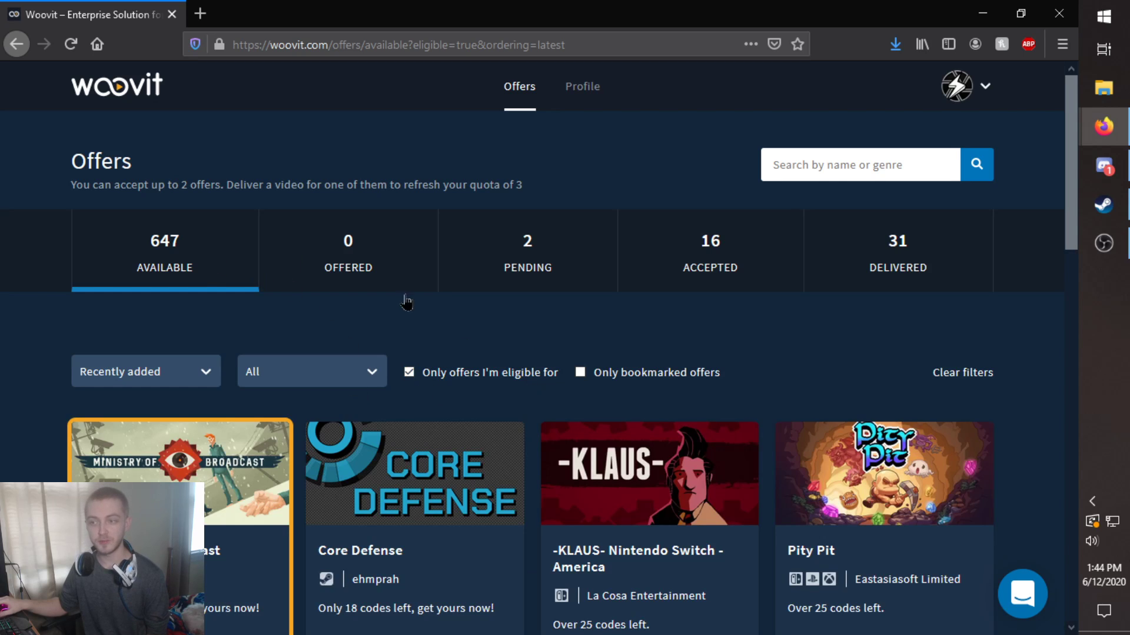
scroll("down", 3)
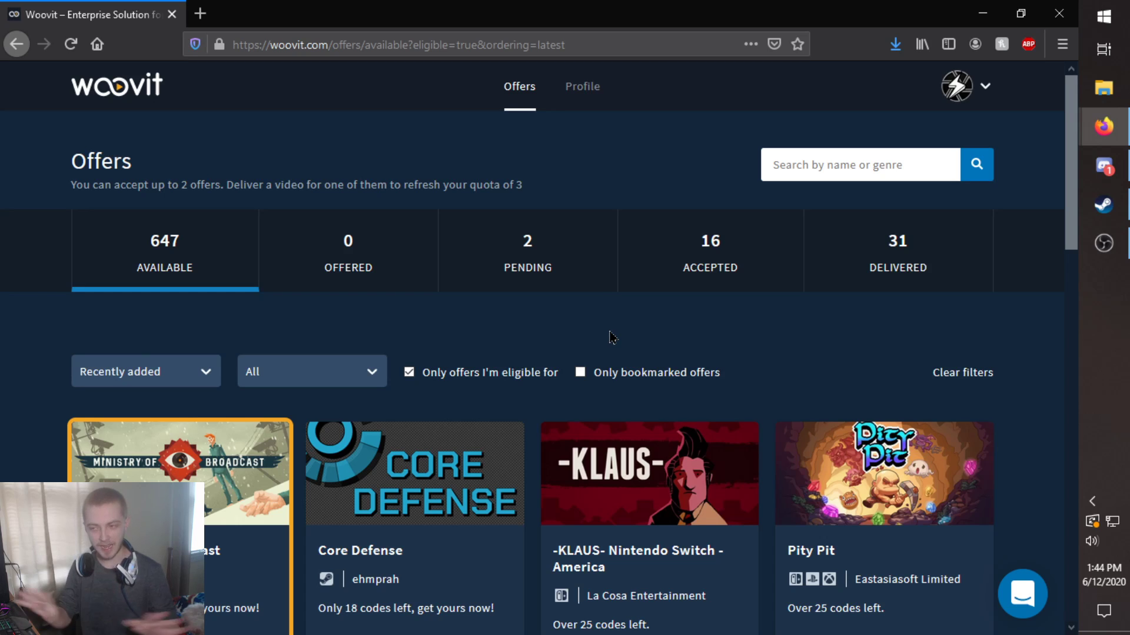
Check the Core Defense offer, remove the eligibility filter, then view the Shadow Arena offer.
left_click(414, 472)
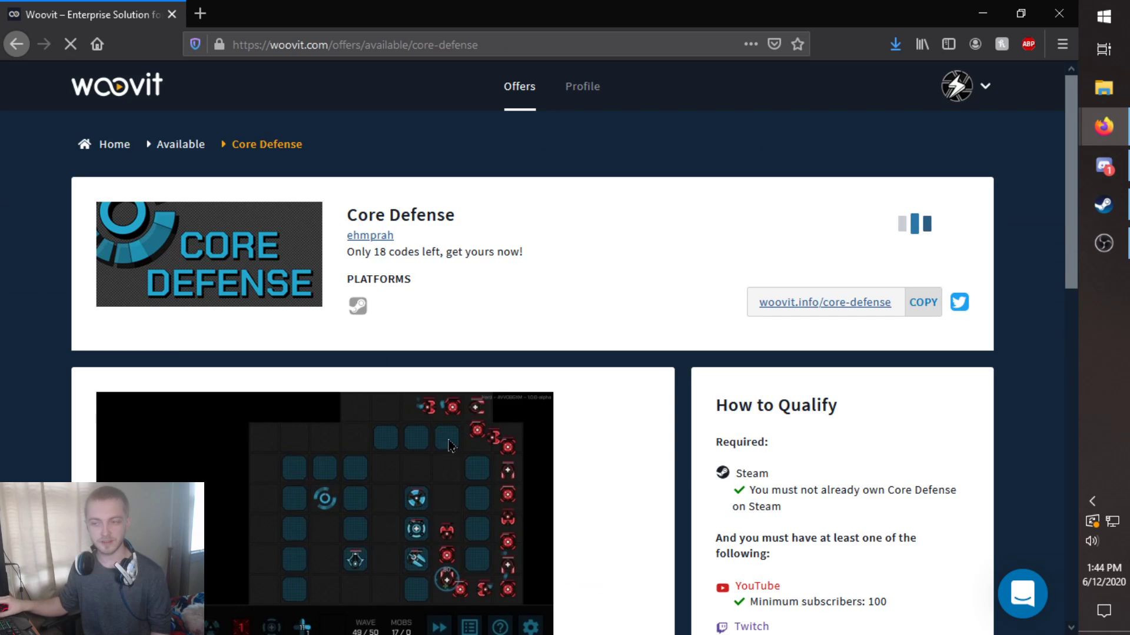
scroll("down", 3)
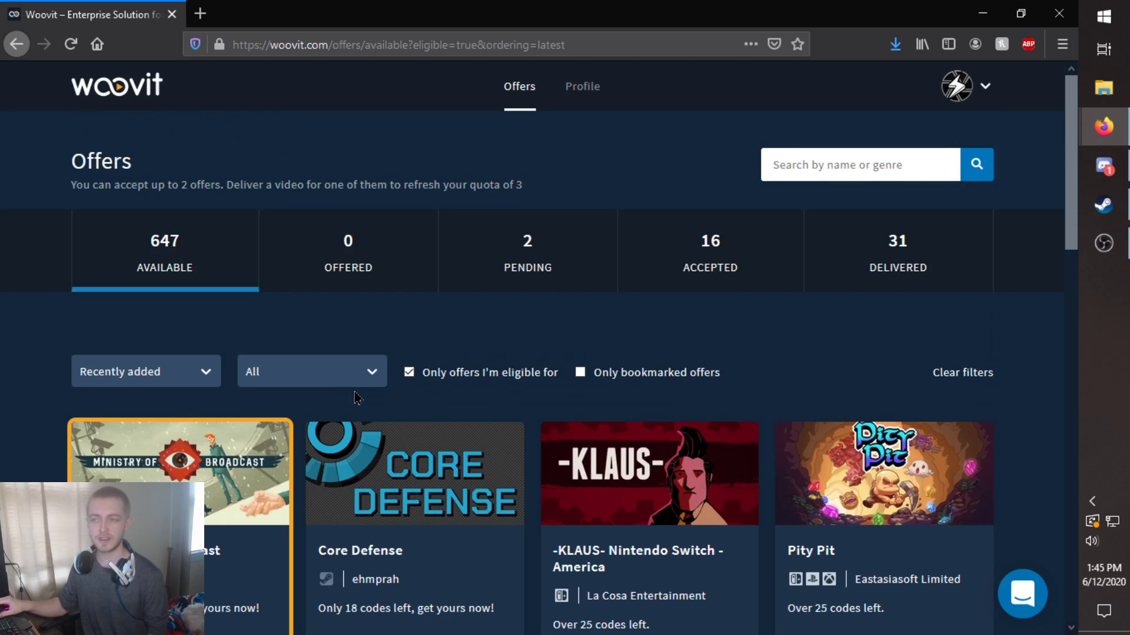
left_click(408, 373)
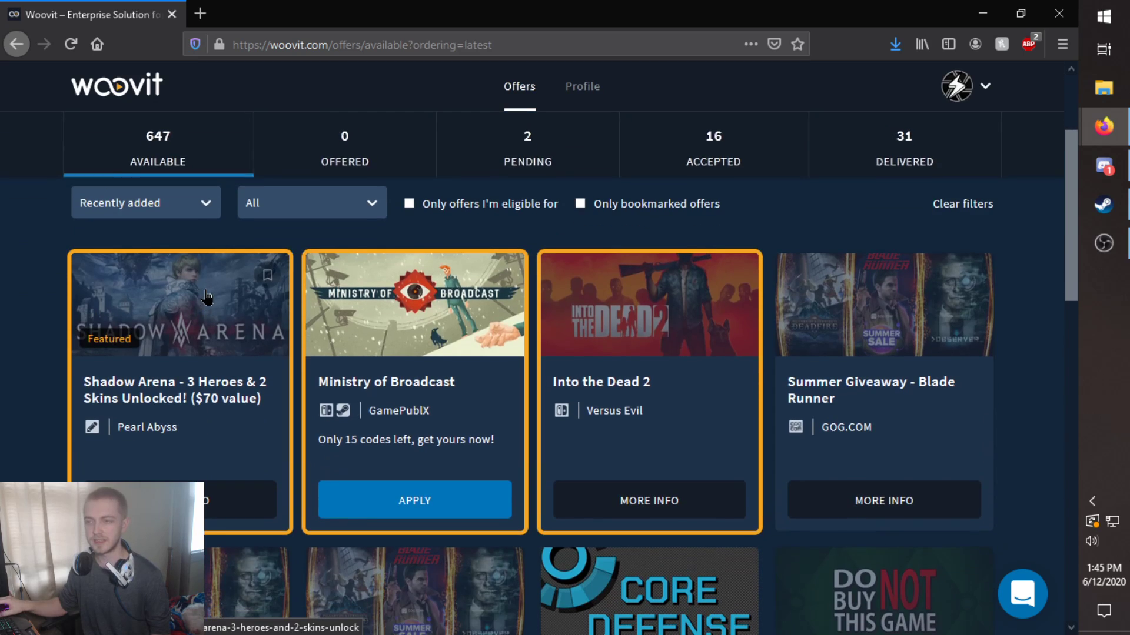
left_click(206, 299)
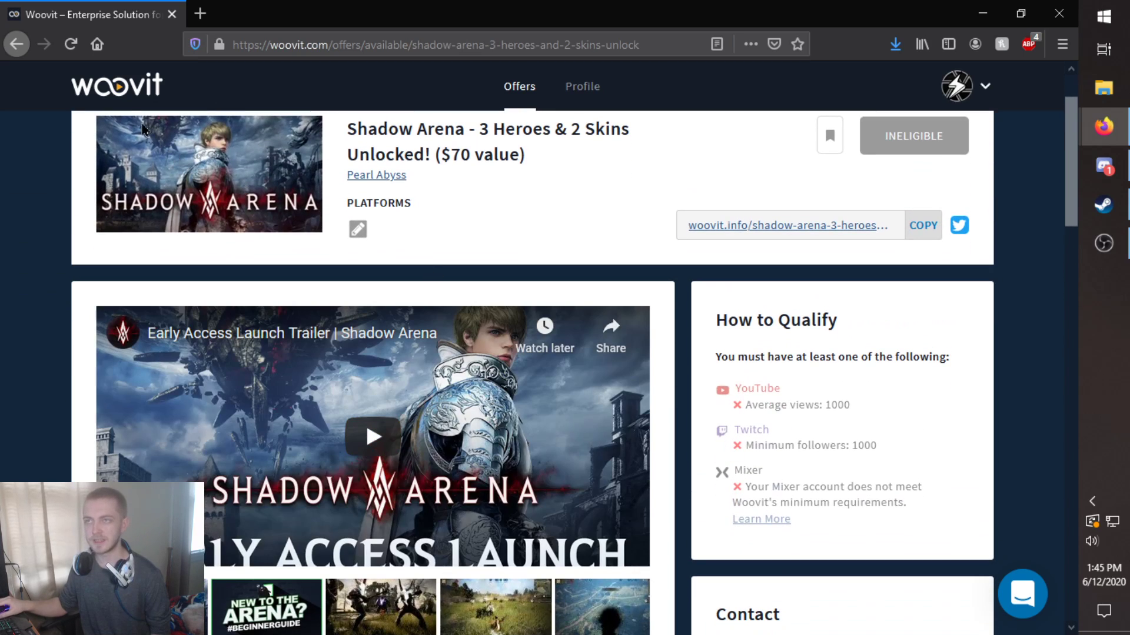
left_click(17, 43)
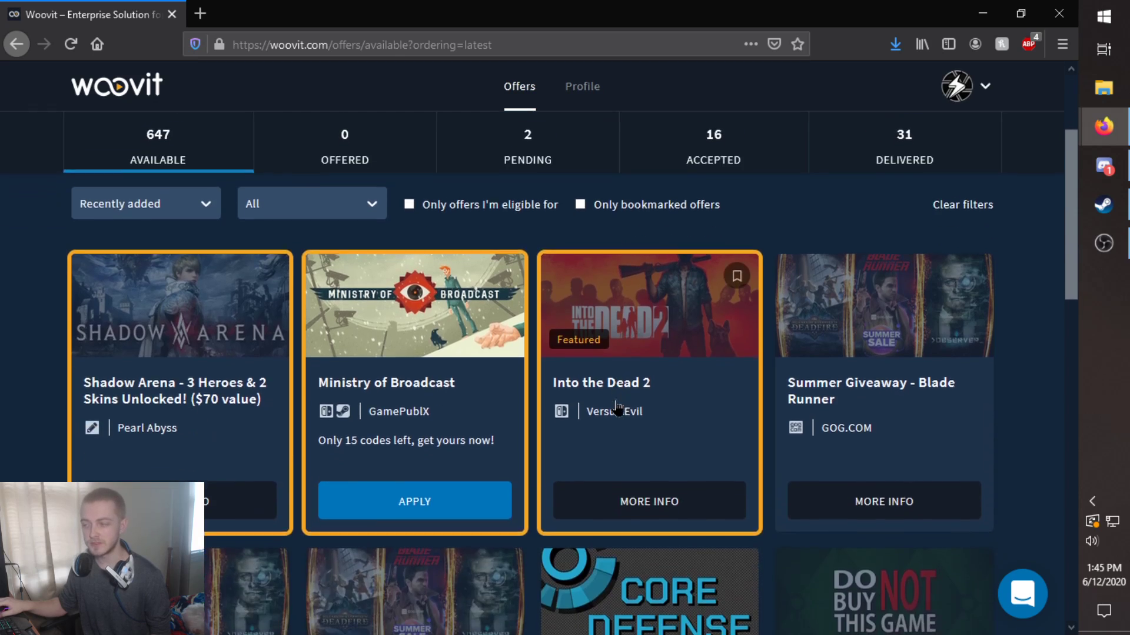